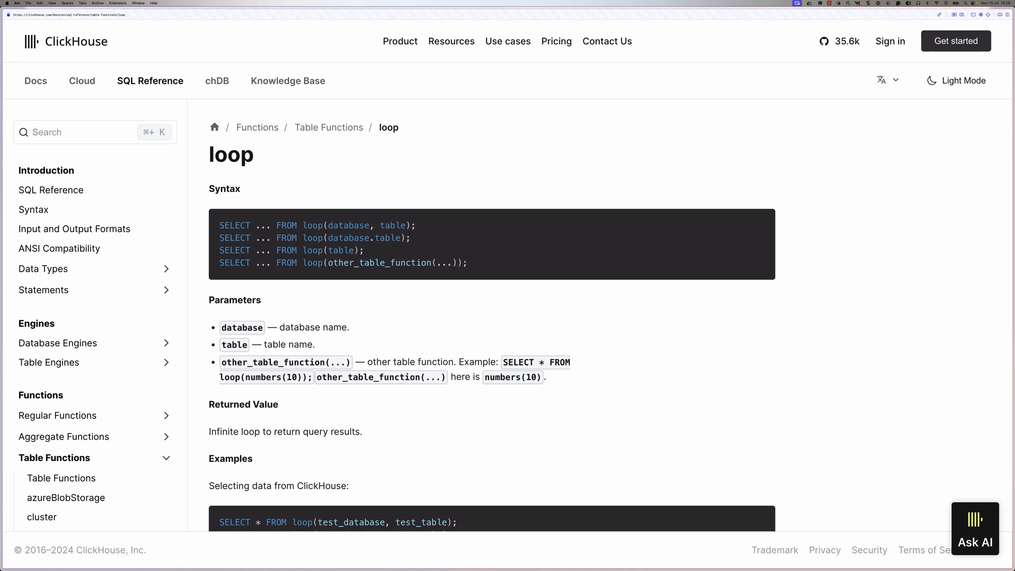
Scroll the loop table function docs down through its syntax to the numbers(3) examples.
scroll("down", 3)
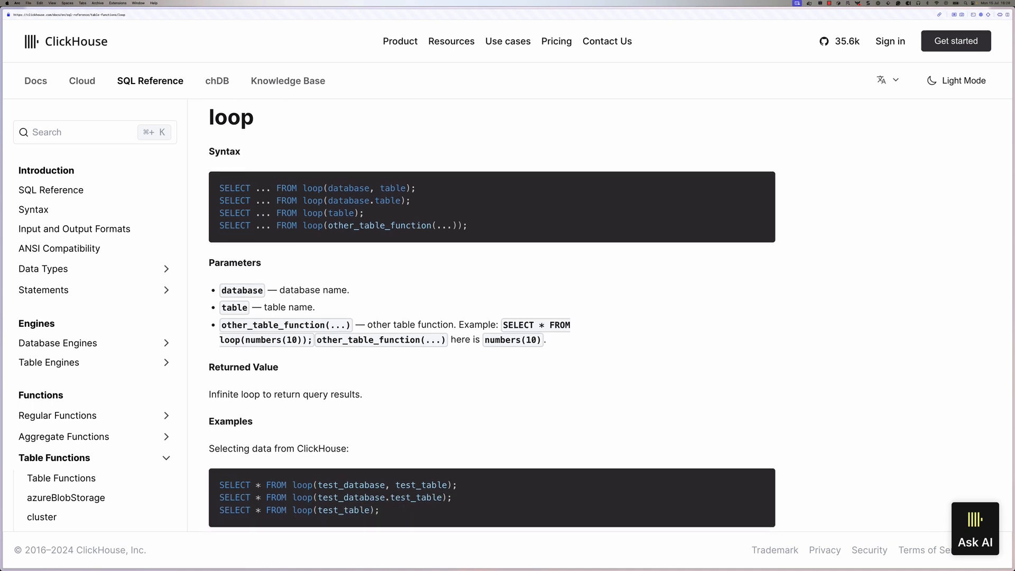
scroll("down", 3)
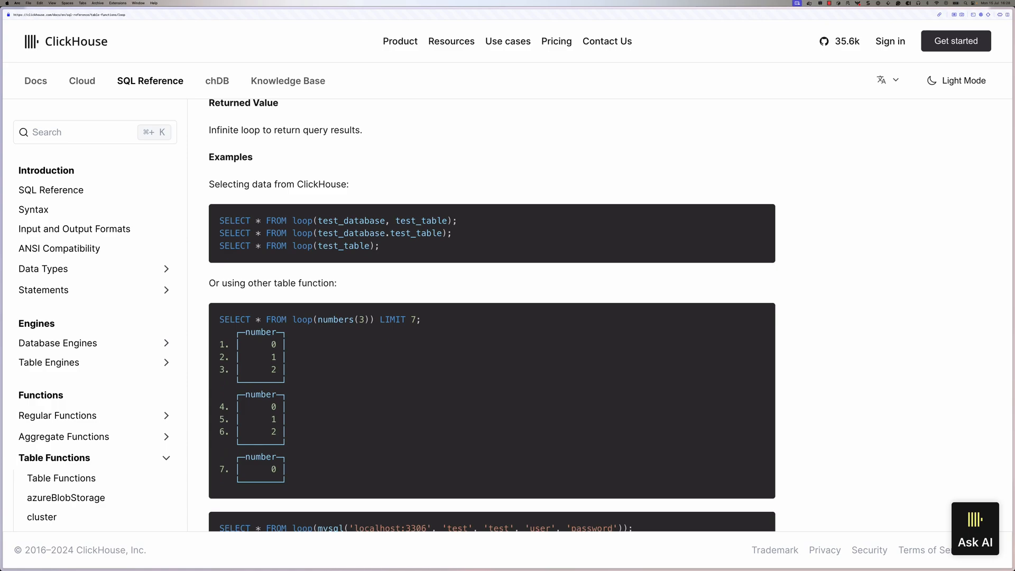
scroll("down", 3)
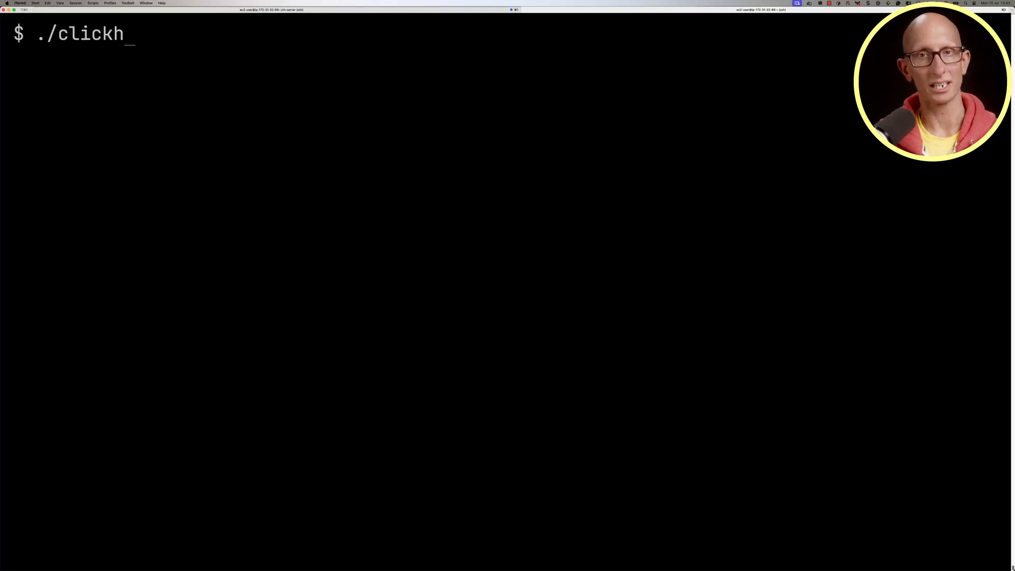
Start clickhouse client with config.xml and run SELECT * FROM loop(numbers(3)) LIMIT 10 FORMAT Pretty.
type("ouse client -m -c config.xm")
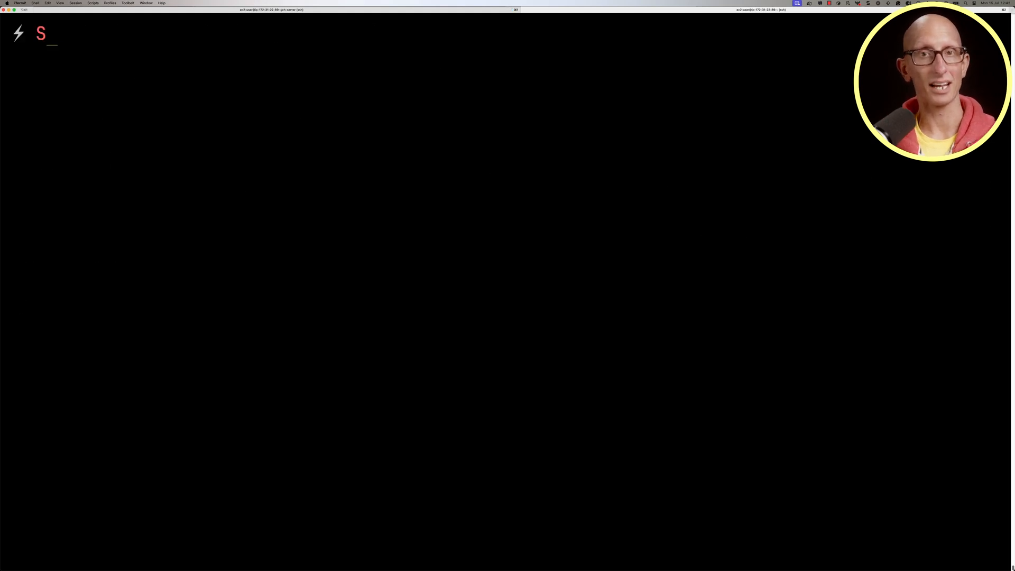
type("ELECT * FROM lo")
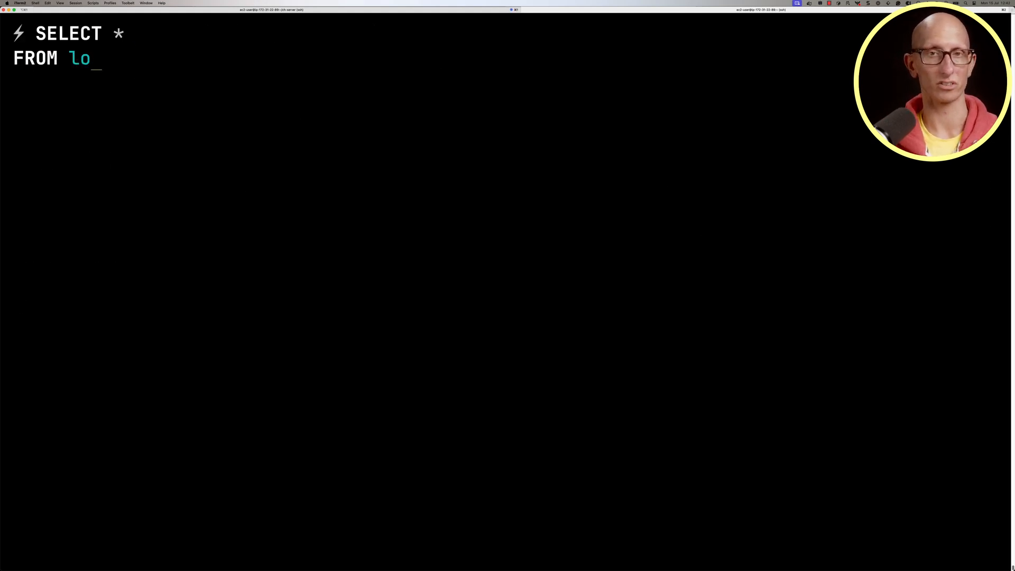
type("op(number")
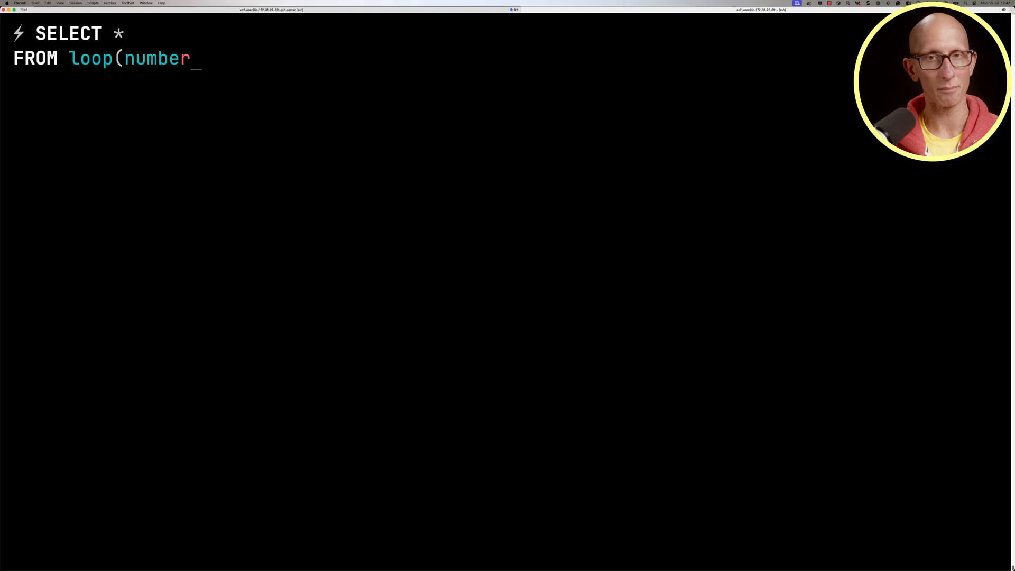
type("s(3))")
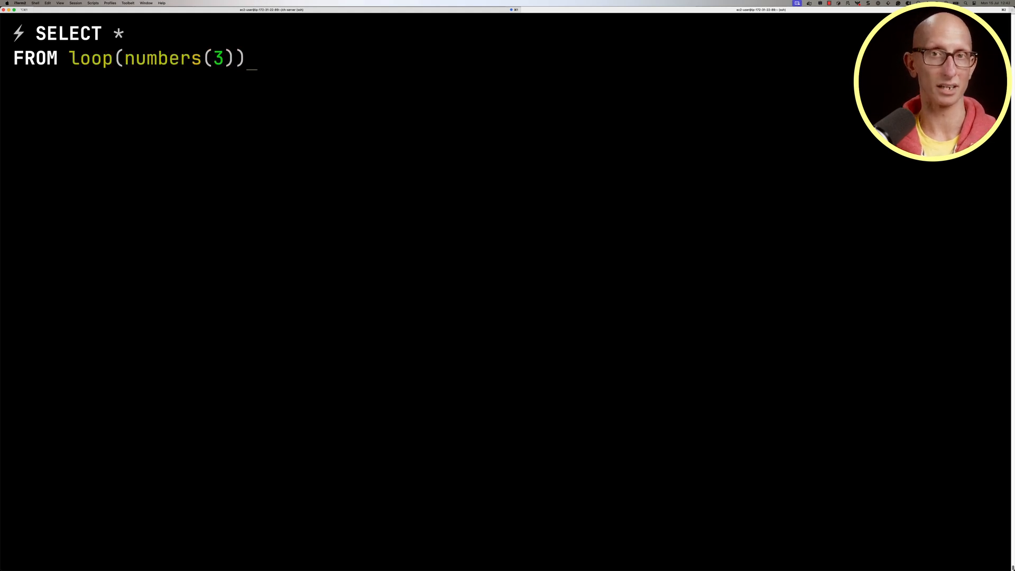
type("LIMI")
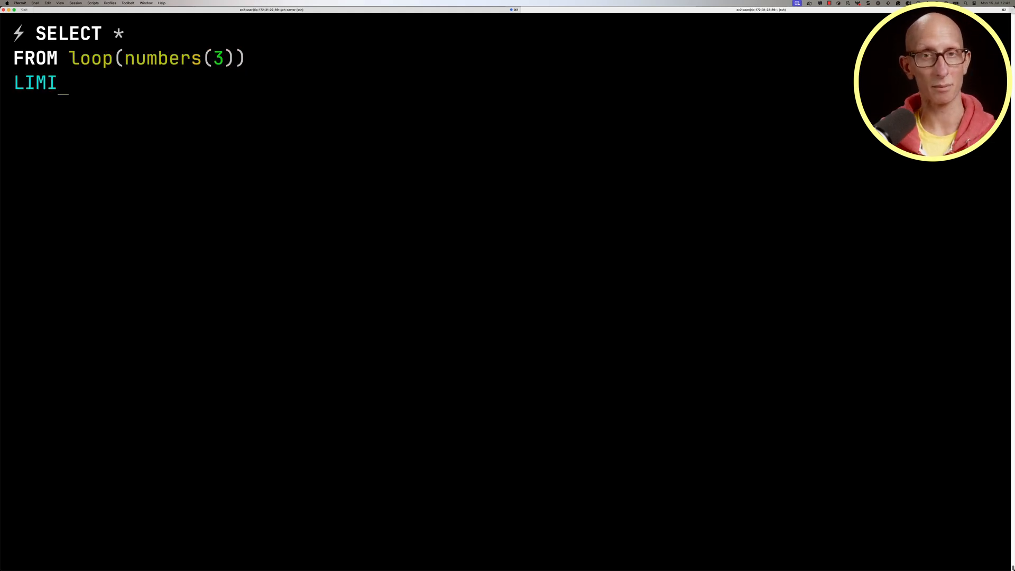
type("T 10")
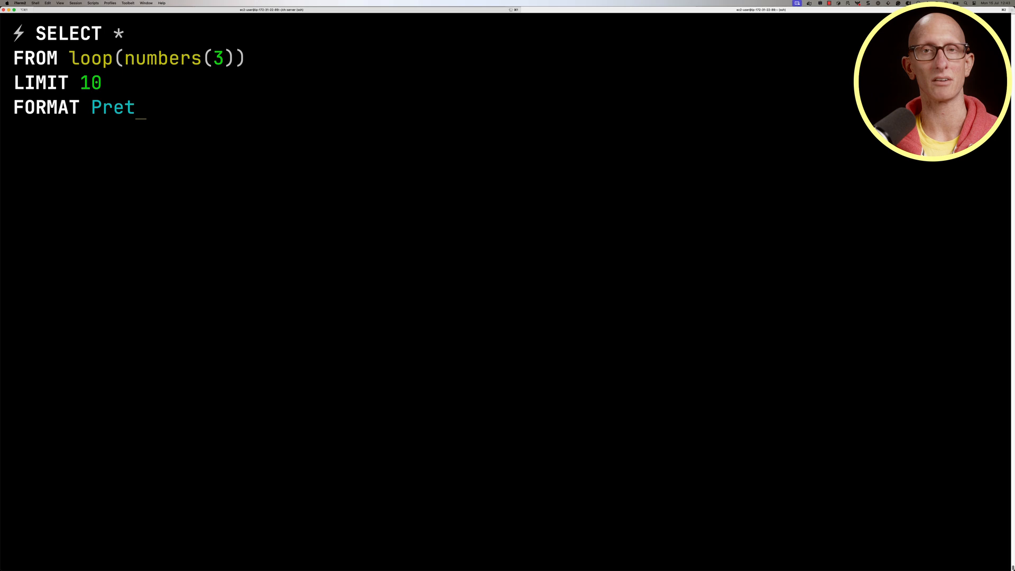
key("Enter")
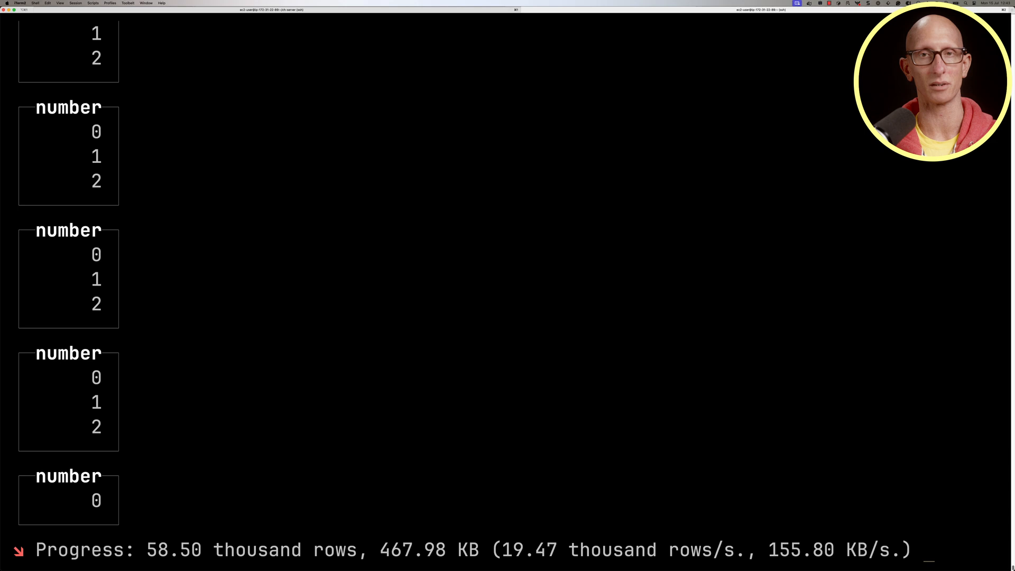
Cancel the endlessly repeating 0–2 stream with Ctrl+C and begin an aws command.
key("ctrl+c")
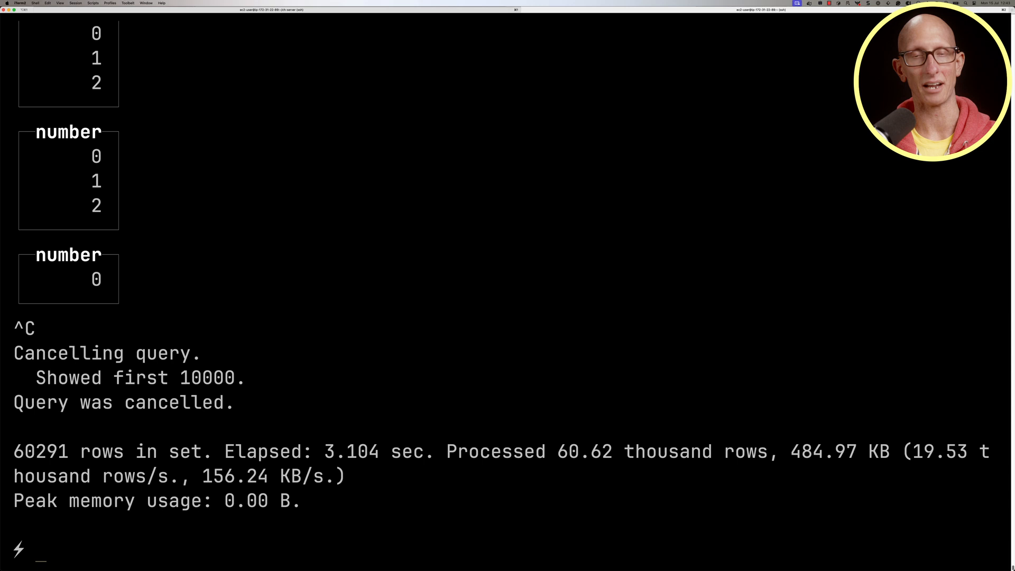
type("aws s")
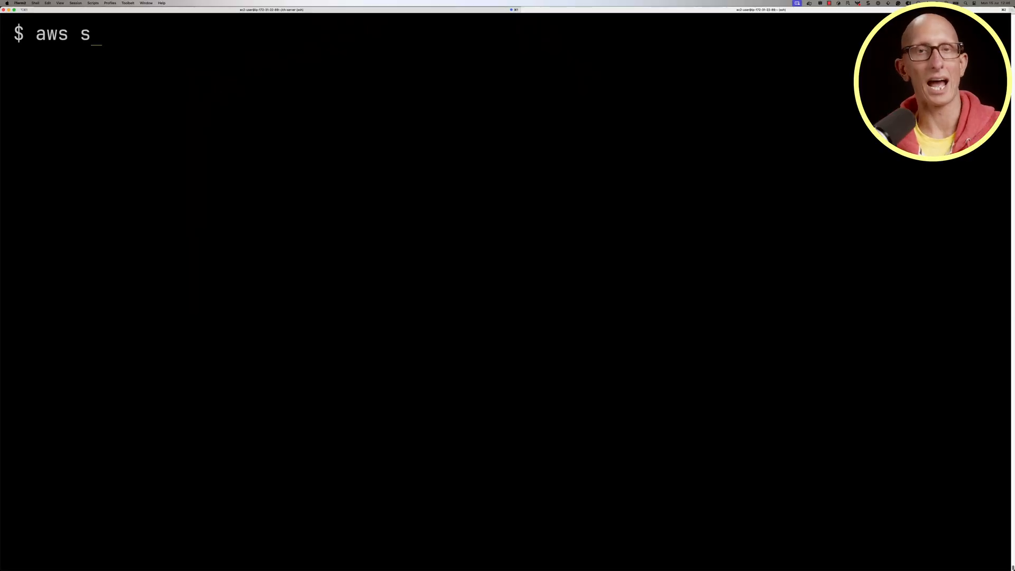
List the logs-mv.clickhouse.com bucket with unsigned aws s3 ls, then draft an unsigned aws s3 cp.
type("3 ls --no-sign-request \\")
type("s3://logs-mv.clickhouse.com | less")
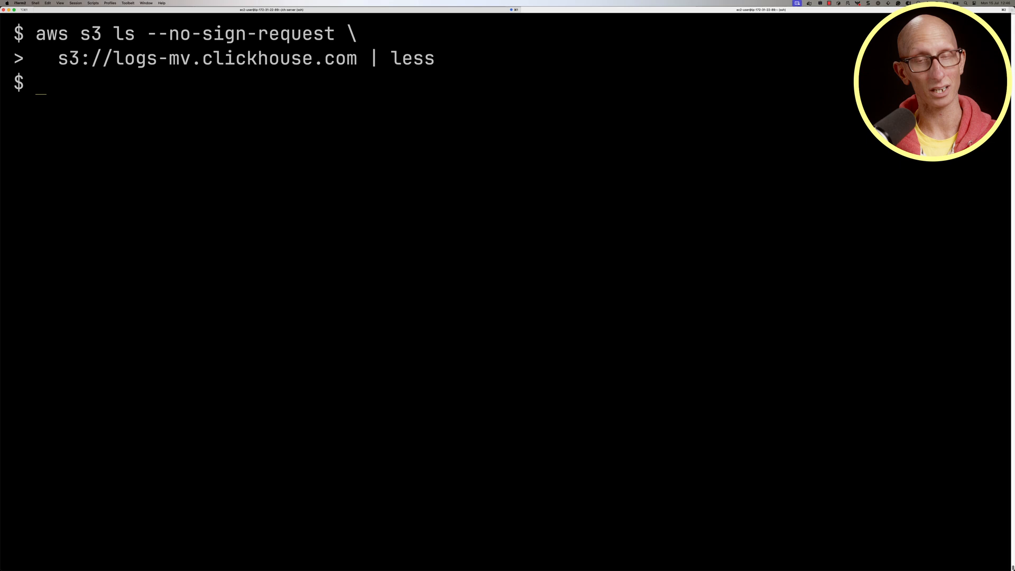
type("aws s3 cp --no-sign-request \\")
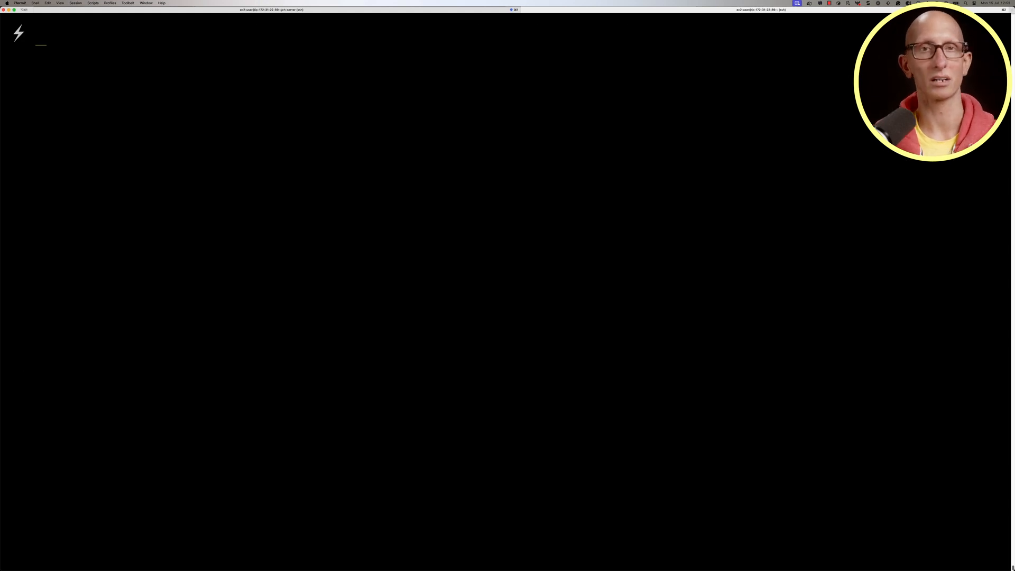
Create logsQueue (line String) as an S3Queue with NOSIGN, LineAsString, mode 'unordered' and s3queue logging = 1.
type("CREATE TABLE")
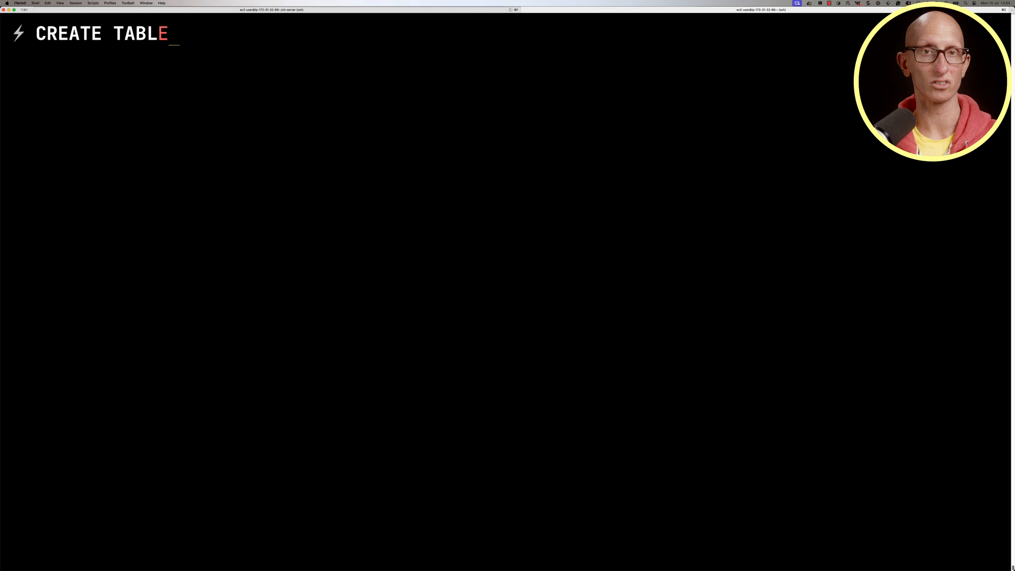
type("logsQueue (")
left_click(175, 58)
type("lin")
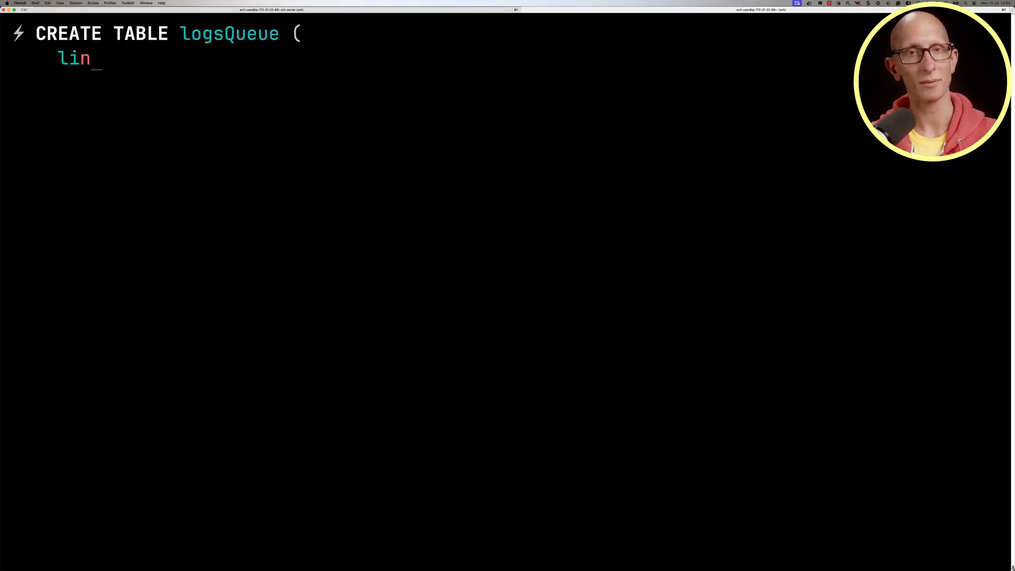
type("e String")
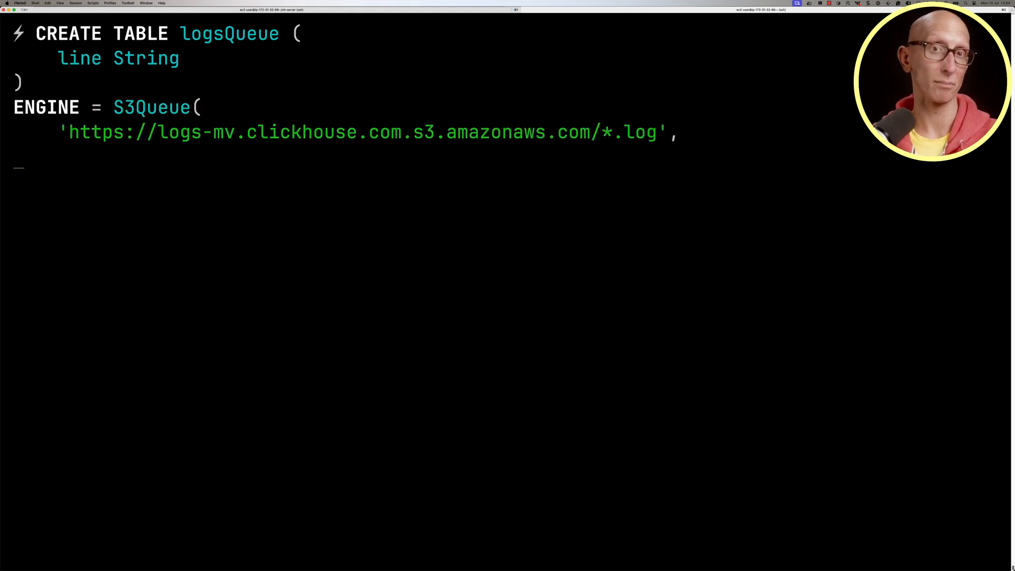
type("NOSIGN,")
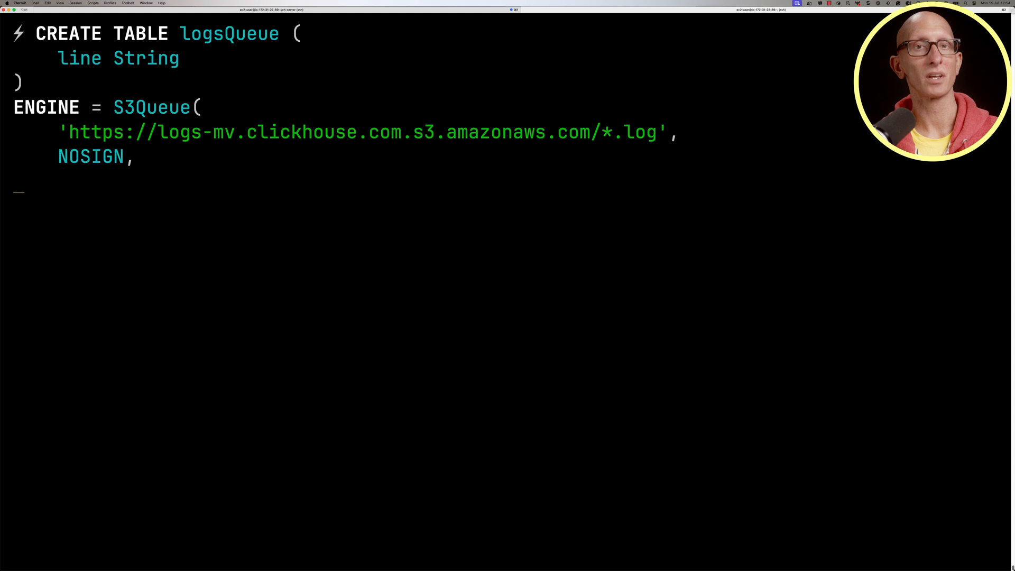
type("LineAsString")
type("m")
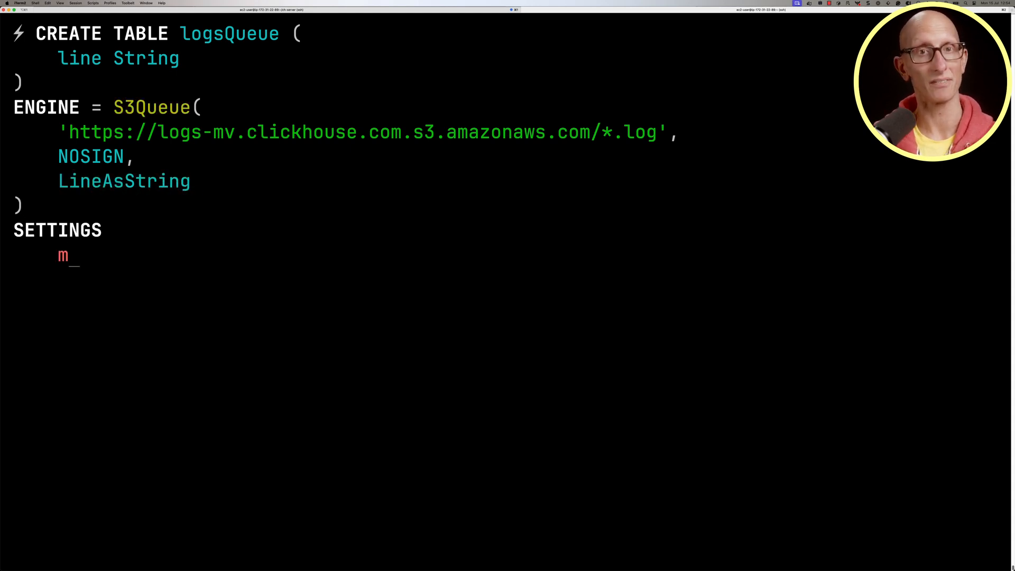
type("ode = 'unordered',")
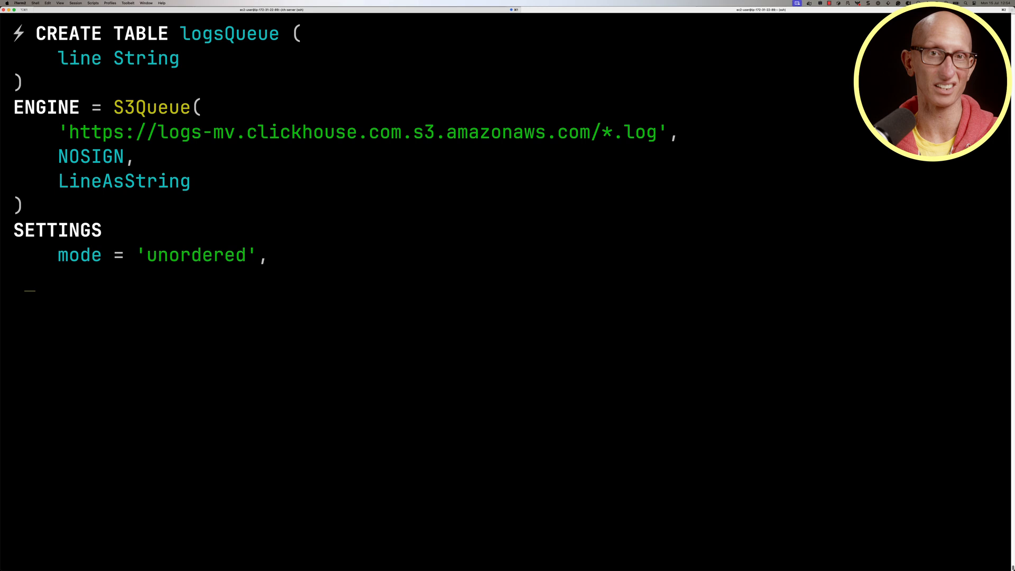
type("s3queue_enable_loggin")
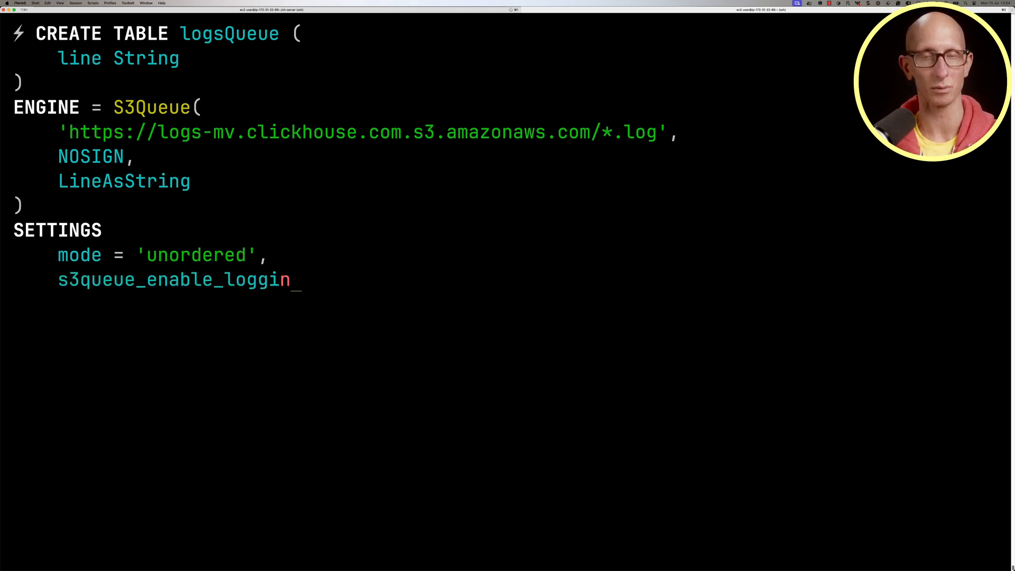
type("g_to_s3queue_log = 1;")
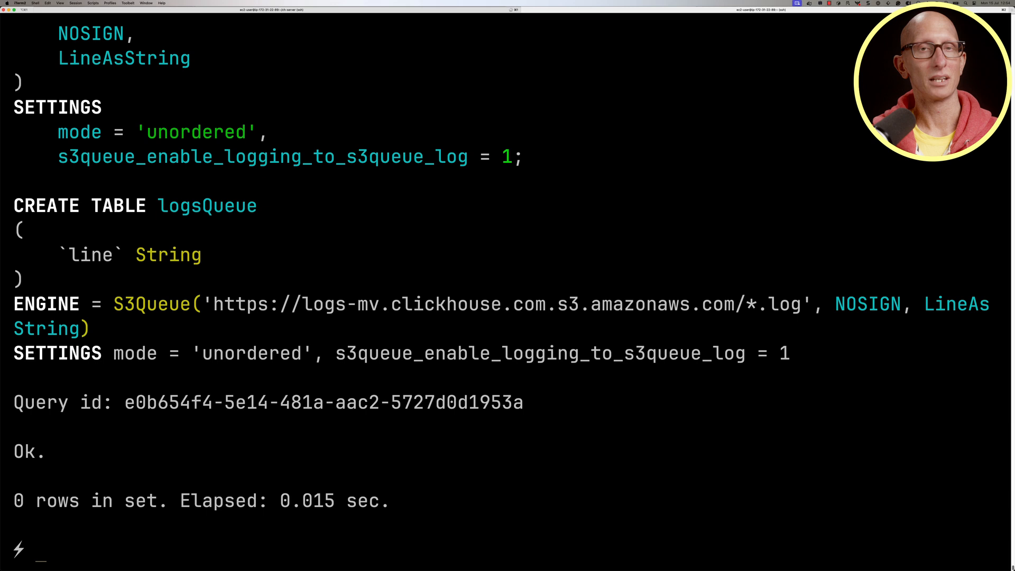
type("CREATE TABLE logs (")
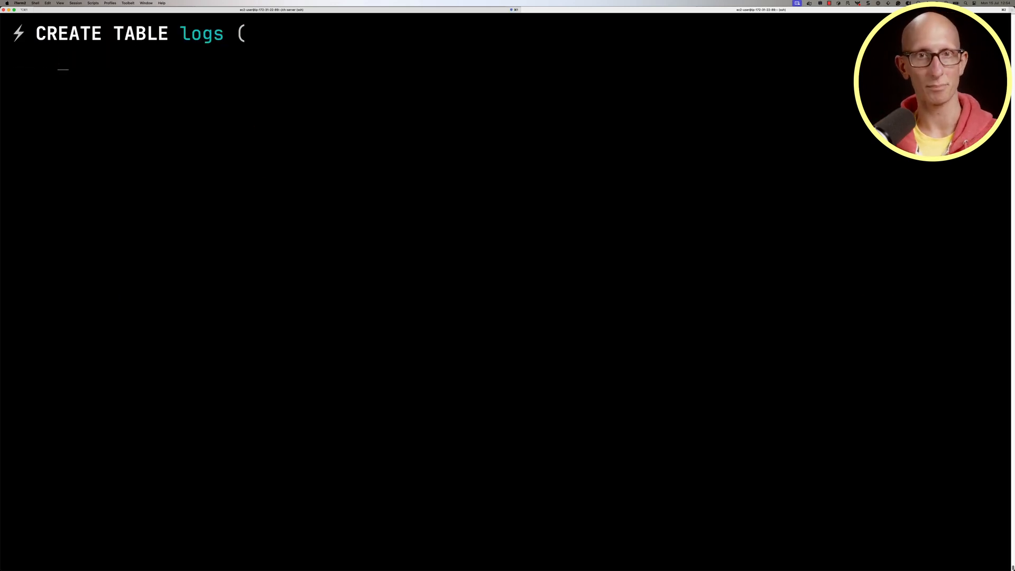
Define the logs MergeTree table with ip, date, method, url, statusCode, browser columns and submit it.
type("ip String,")
type("ORDER BY (u")
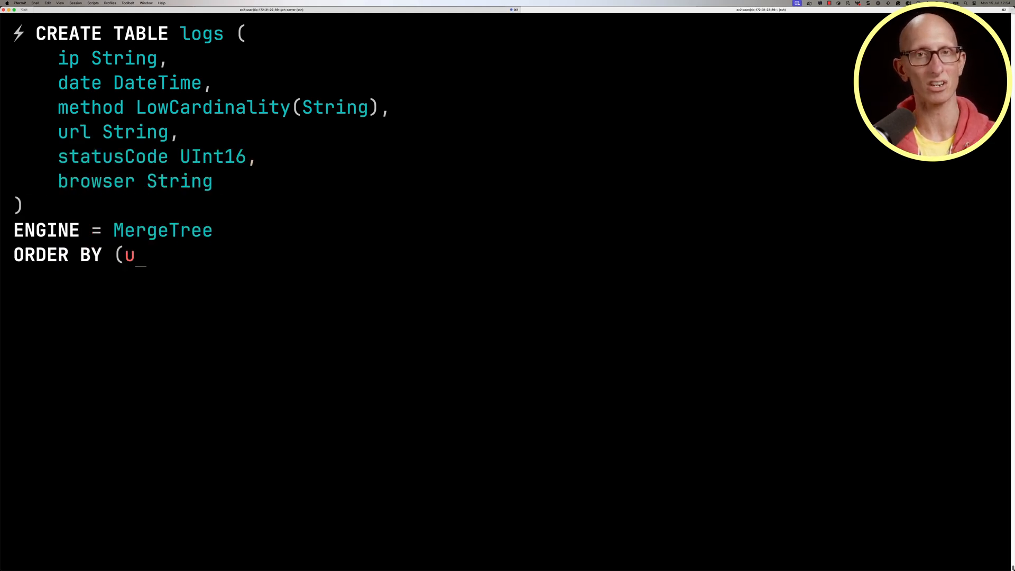
key("ctrl+l")
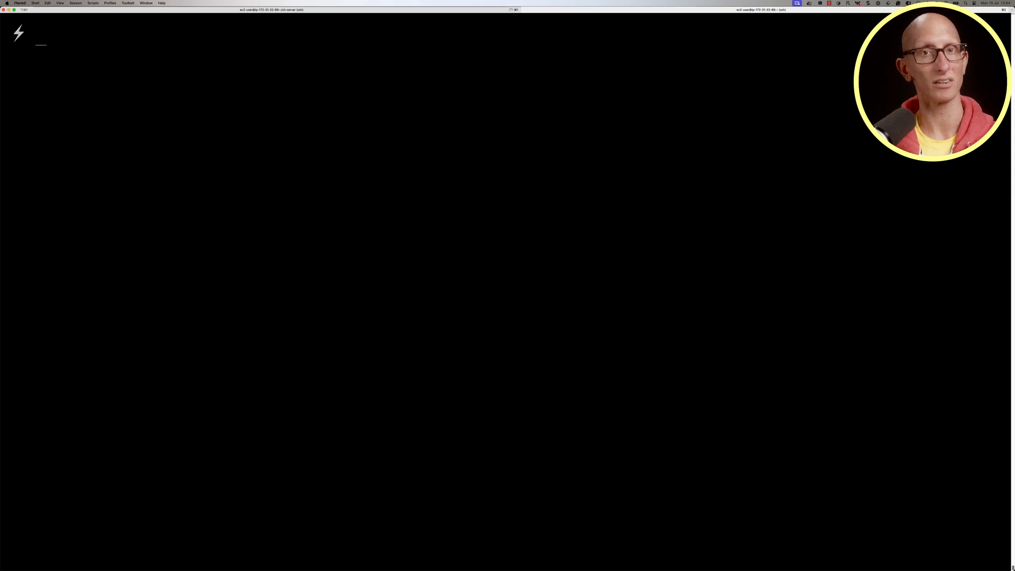
Create materialized view logsConsumer TO logs, parsing logsQueue via parseLogLine into columns where length(parts[4]) > 0.
type("CREATE MATERIALIZED")
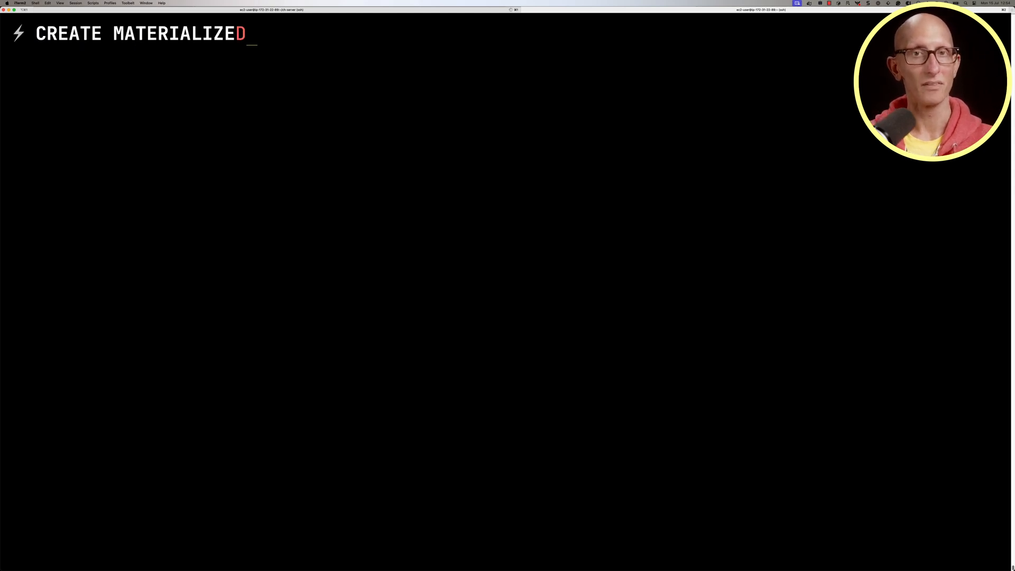
type("VIEW logsConsumer")
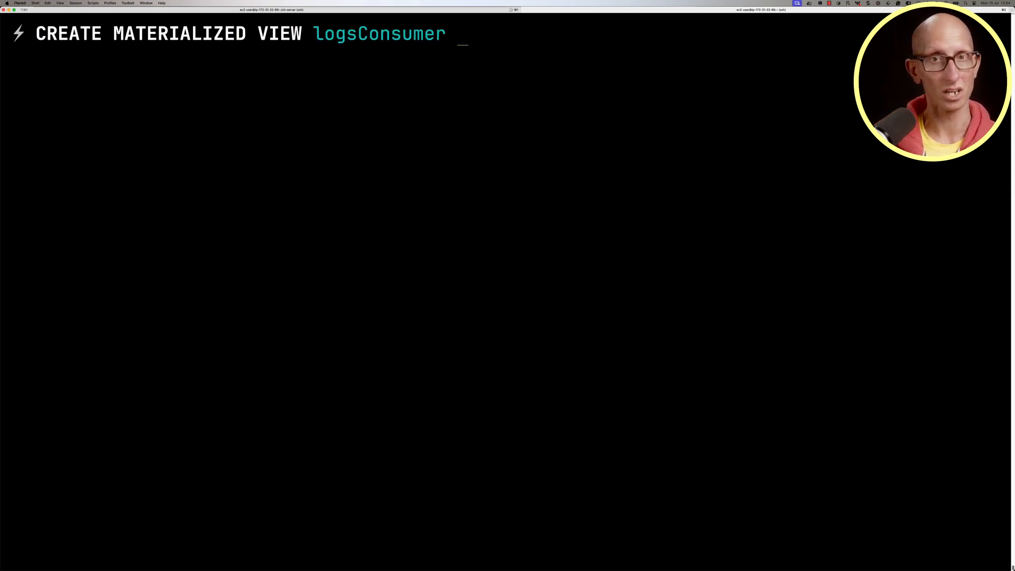
type("TO logs")
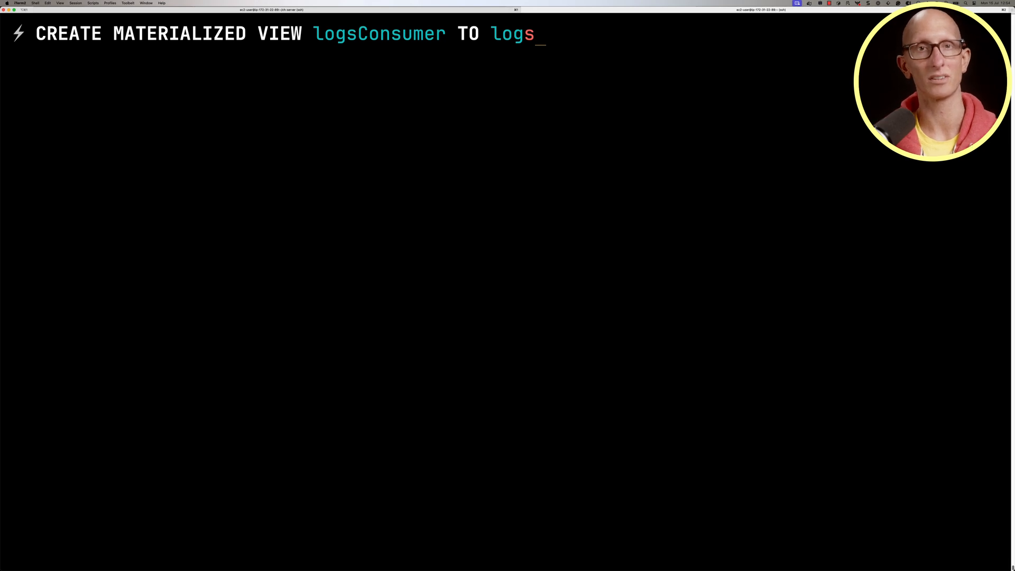
type("AS")
type("FRO")
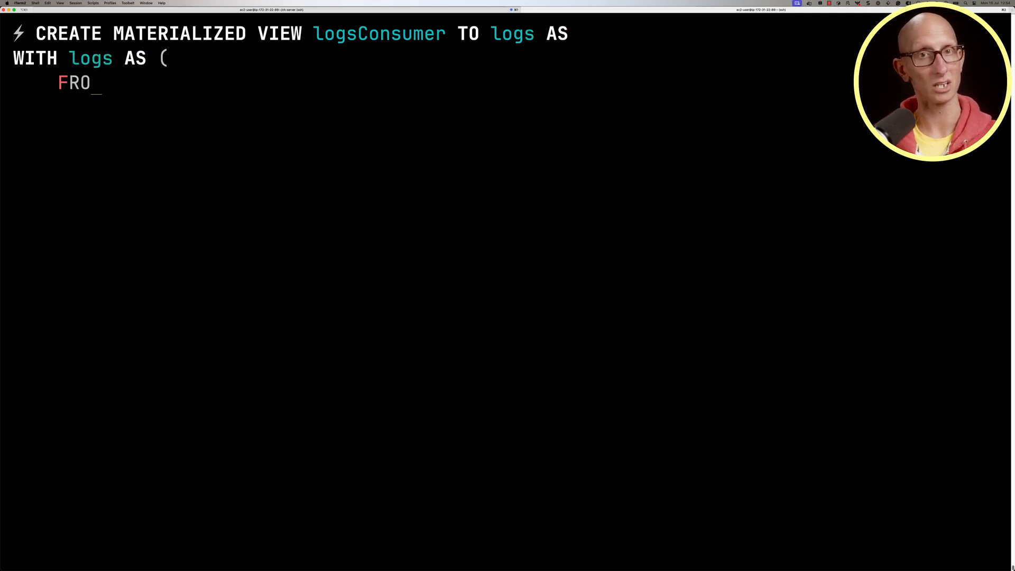
type("M logsQueue")
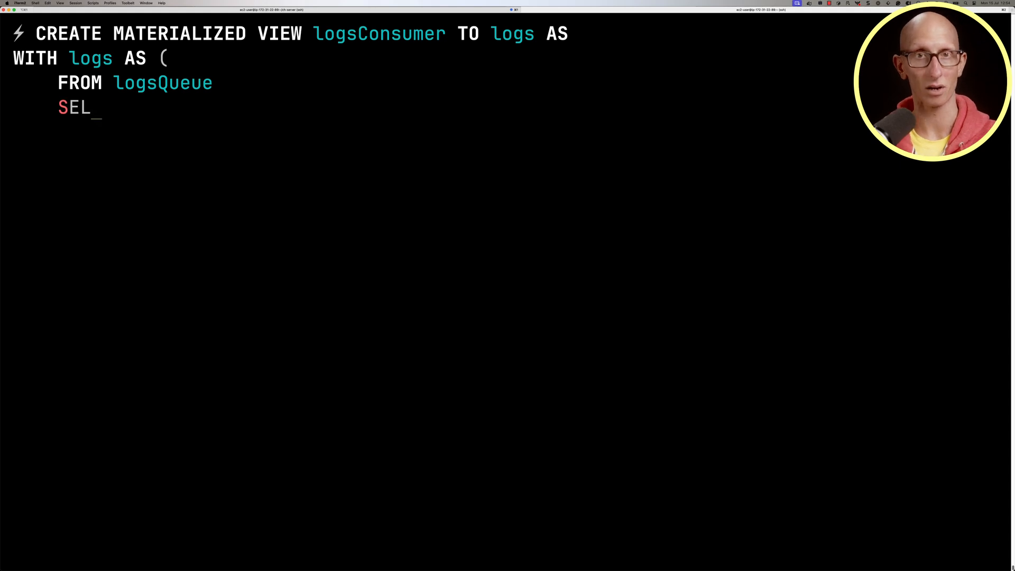
type("ECT parseLogLine(lin")
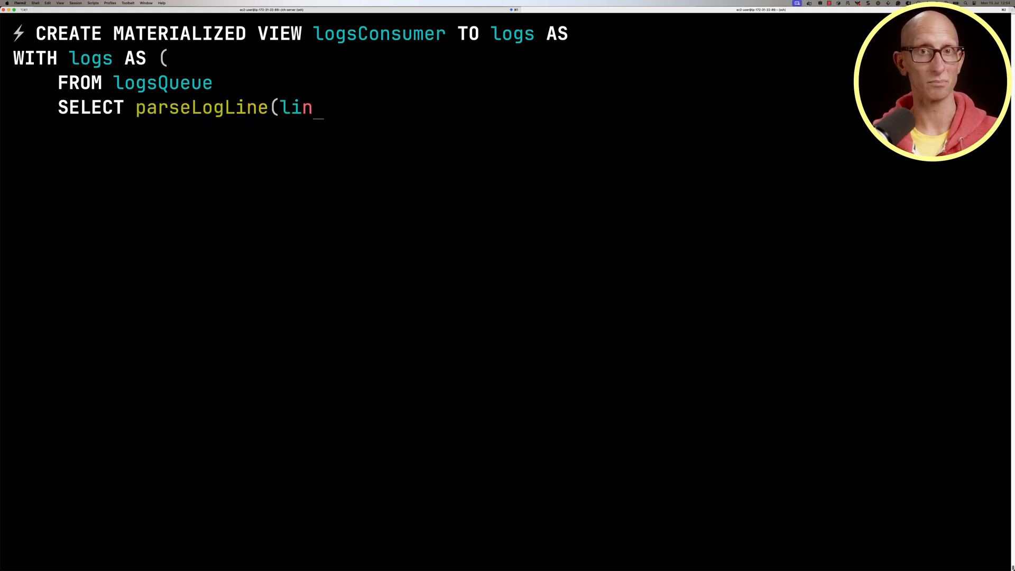
type("e) AS parts")
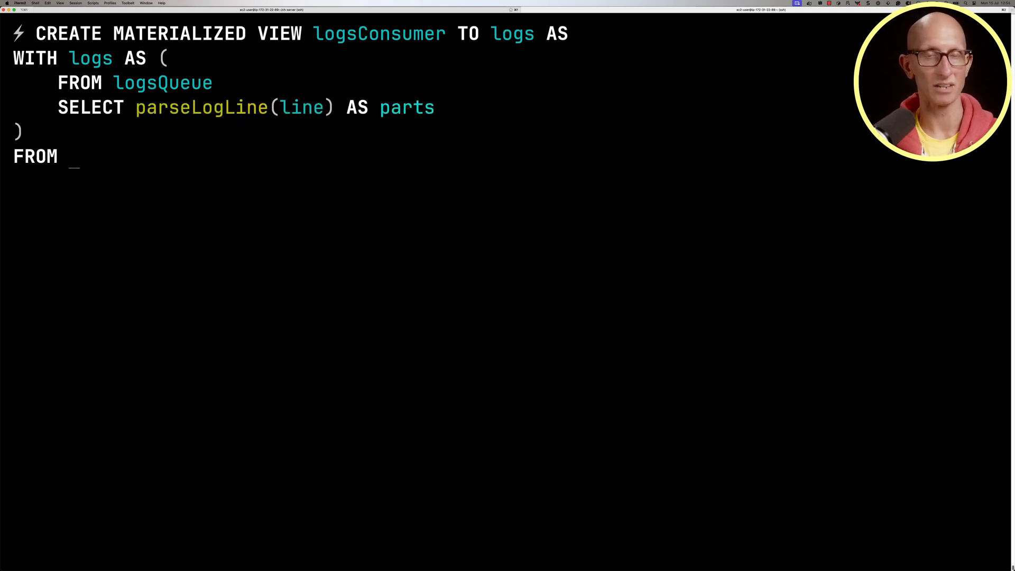
type("logs")
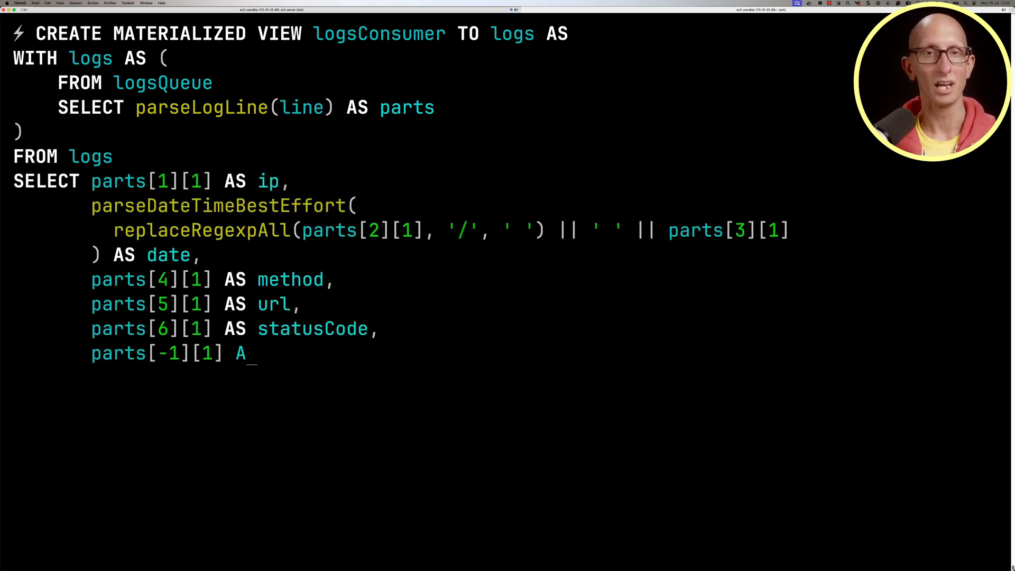
type("S browser")
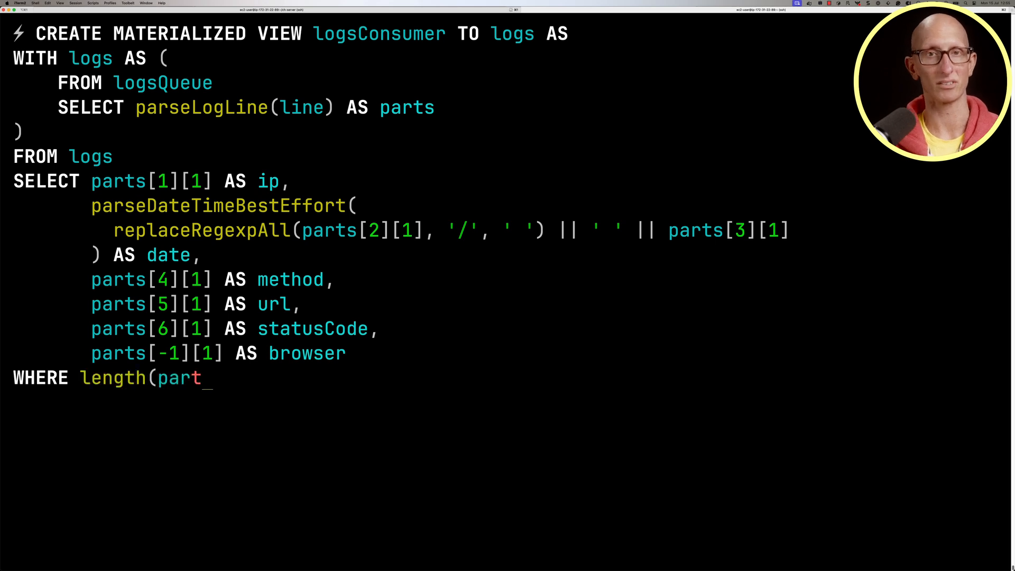
type("s[4]) > 0;")
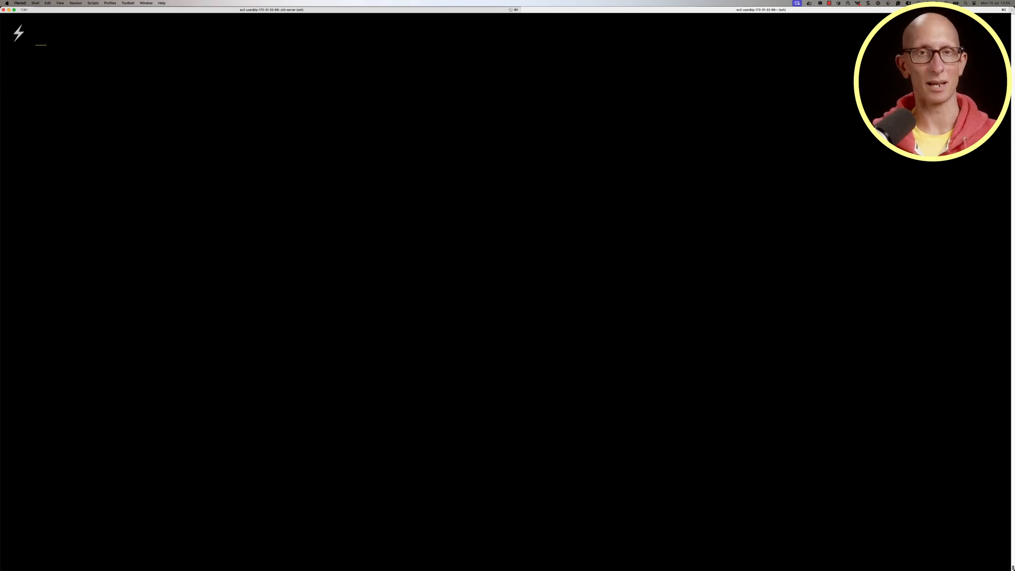
Write SELECT *, sleep(3) AS _ FROM loop(view(FROM logs SELECT count(), now())) as a monitor query.
type("SELECT")
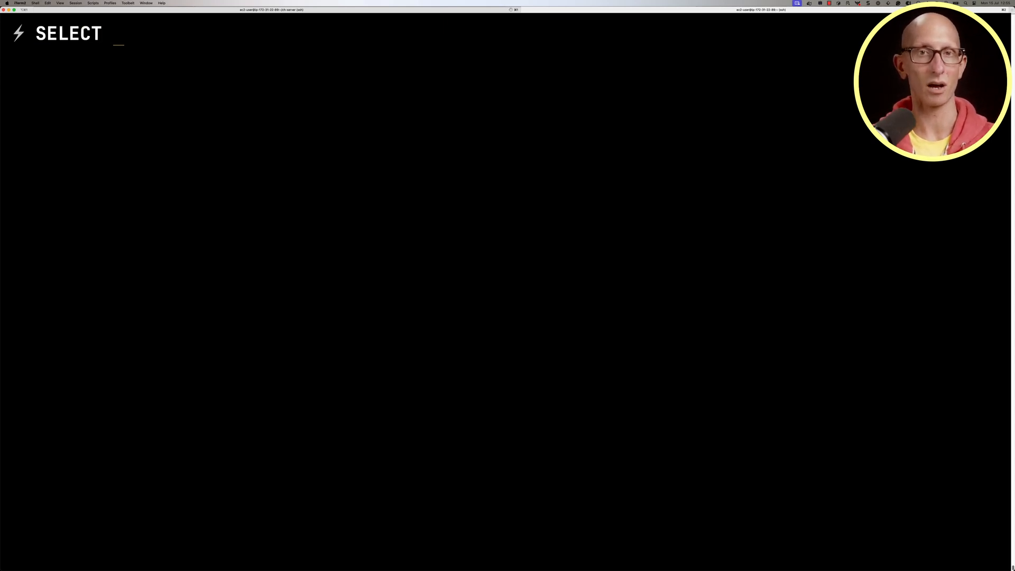
type("*, sleep(3) AS")
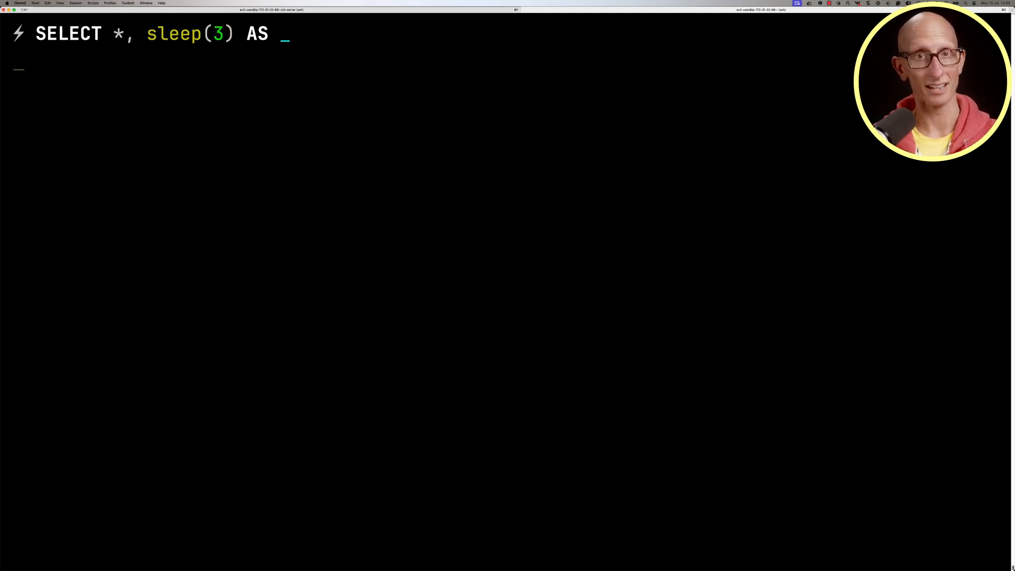
type("FROM loop(")
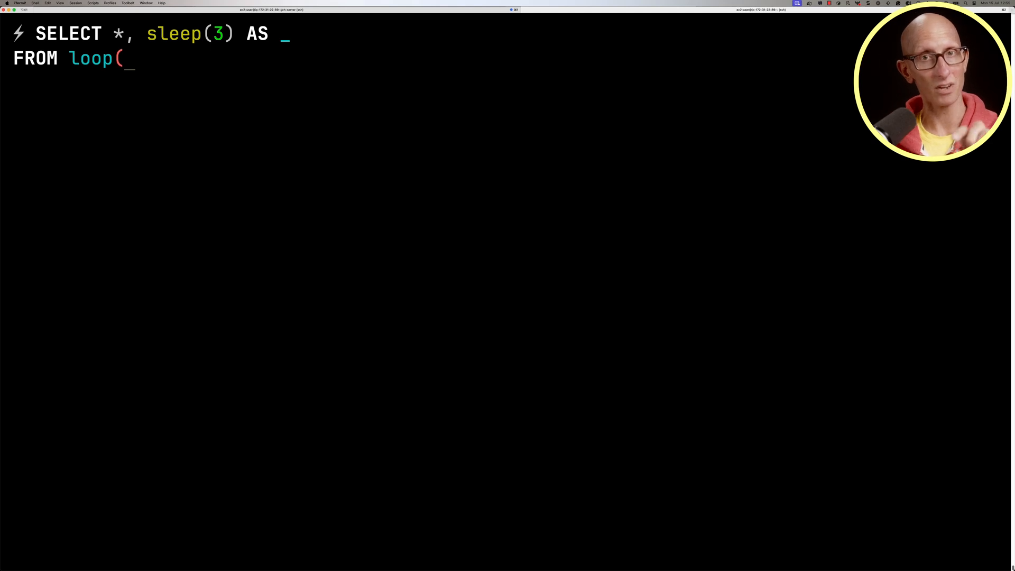
type("view(")
type("F")
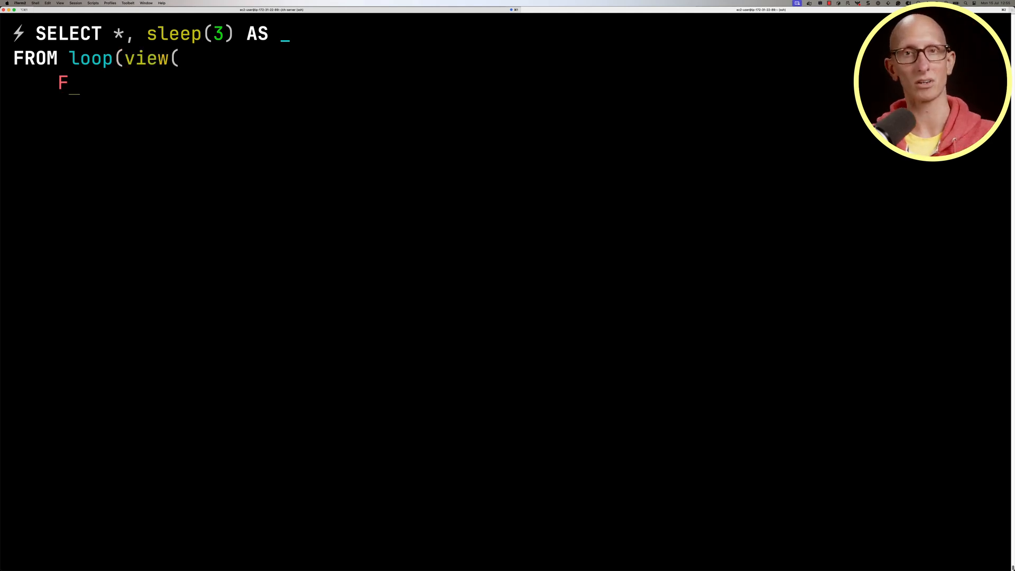
type("ROM logs SELECT count(), now(")
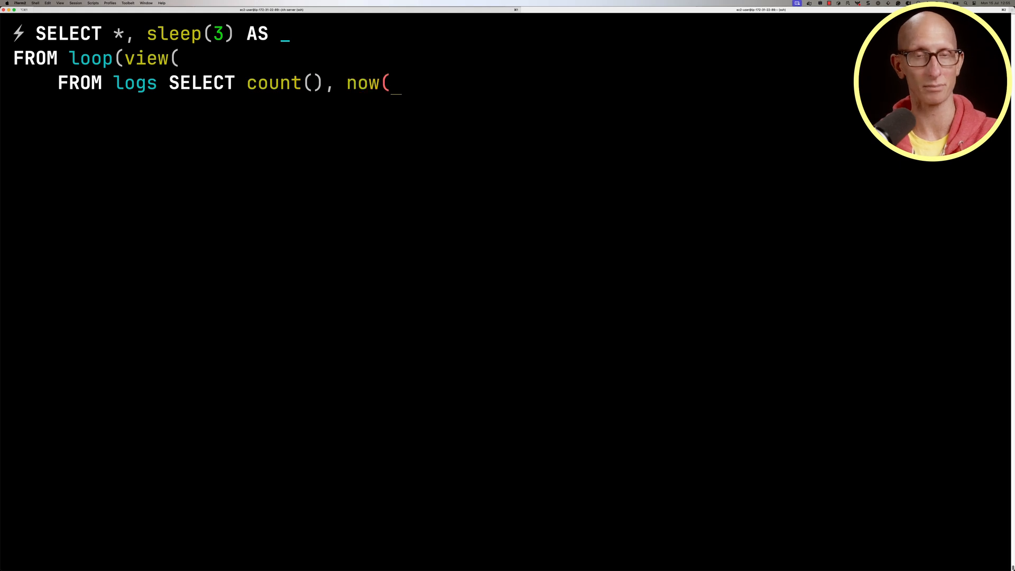